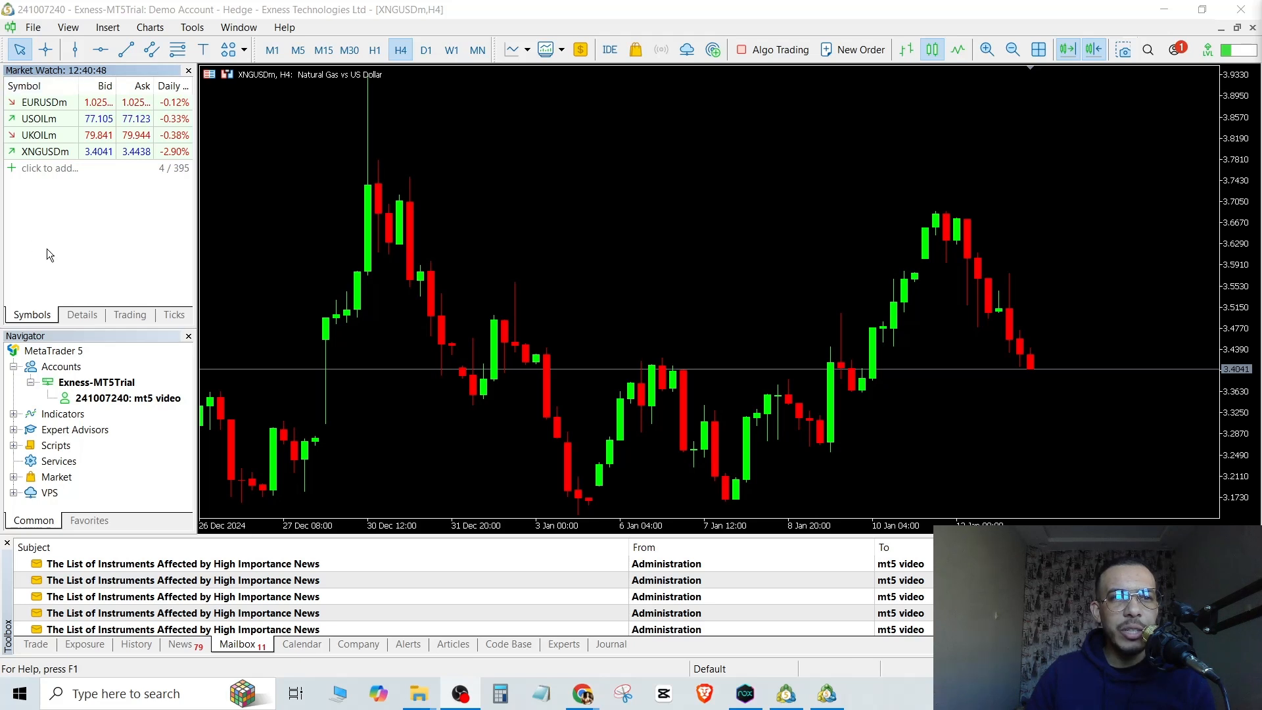
{"action": "mouse_move", "coordinate": [142, 251]}
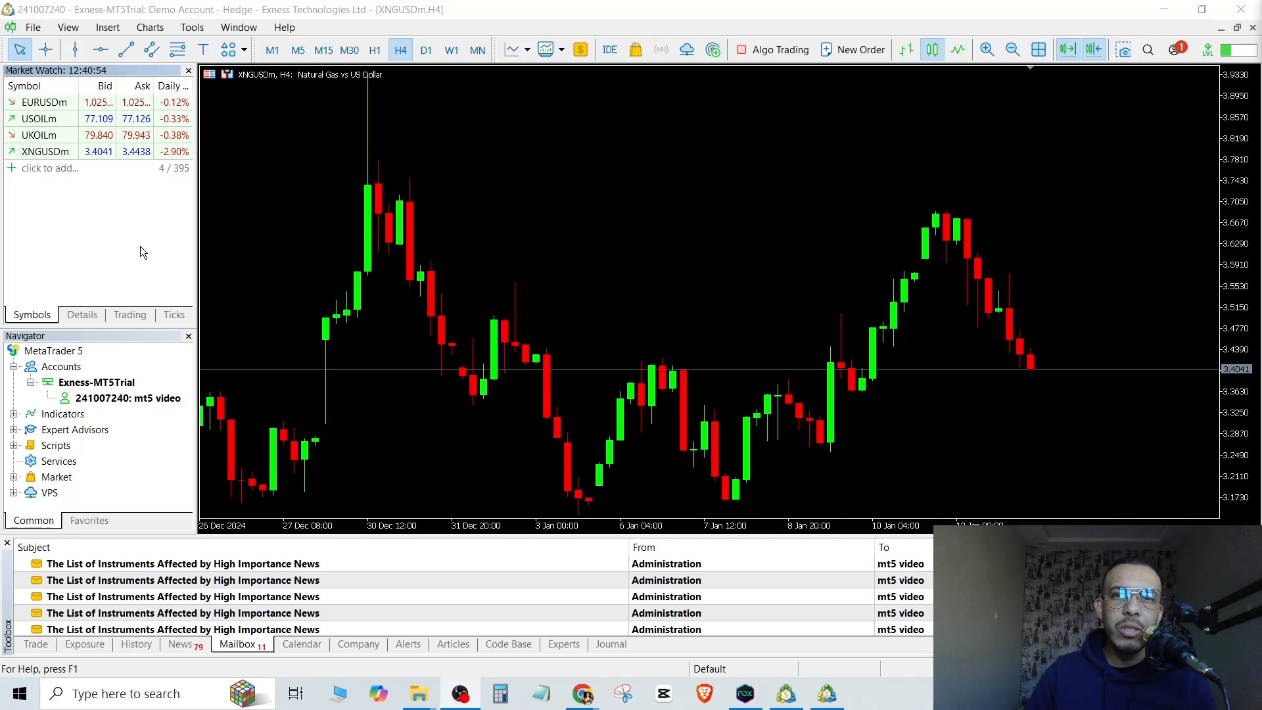
{"action": "mouse_move", "coordinate": [678, 368]}
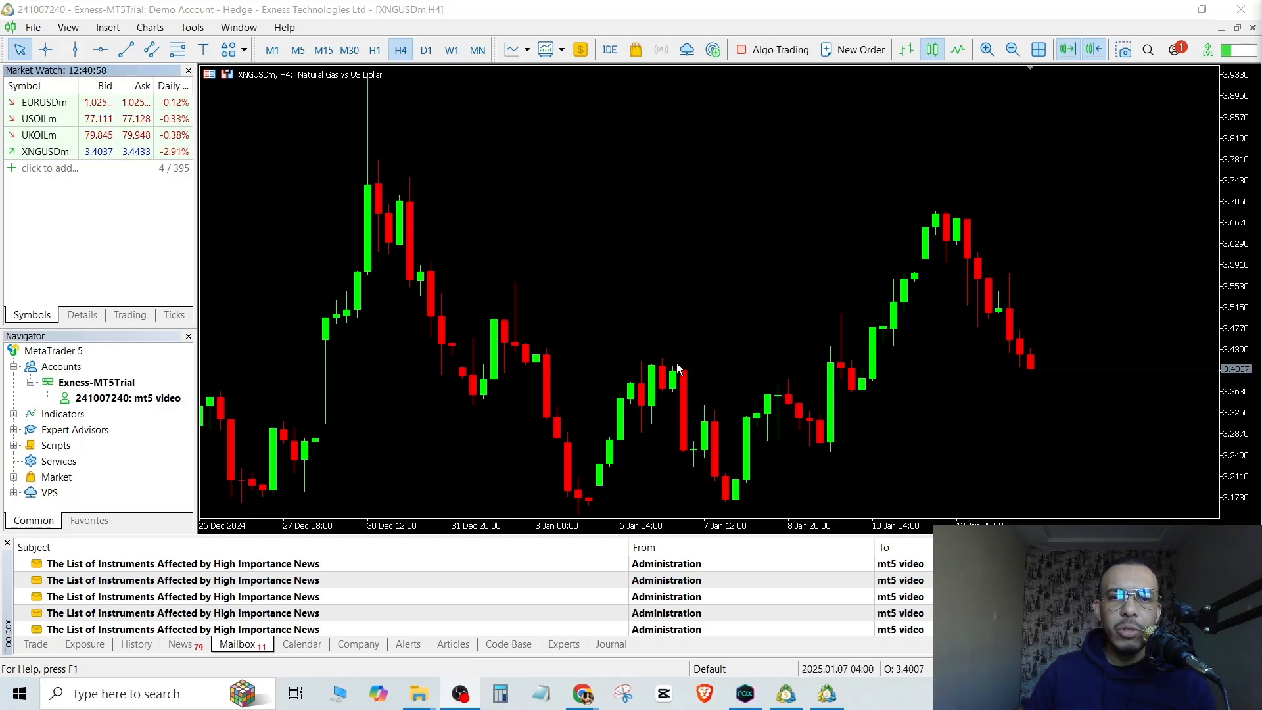
{"action": "mouse_move", "coordinate": [653, 424]}
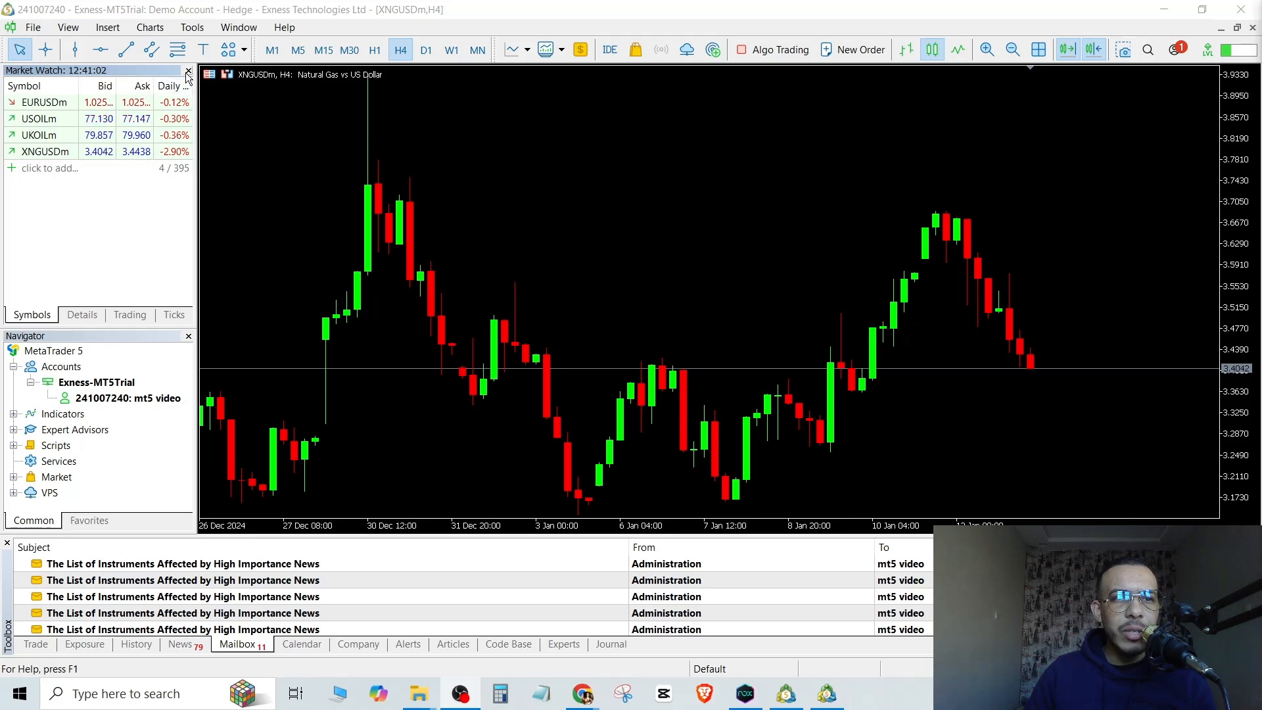
Step: Hide and restore the Market Watch panel, then add GBPUSDm as a fifth symbol
{"action": "left_click", "coordinate": [187, 70]}
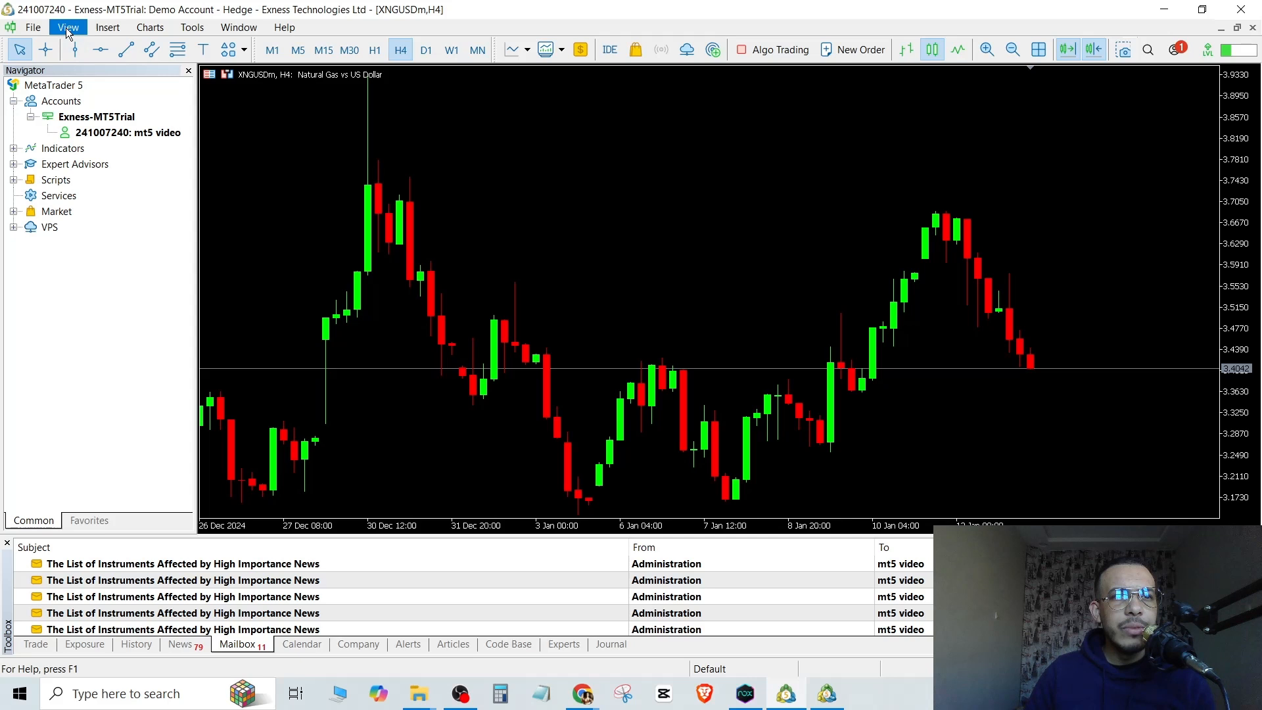
{"action": "left_click", "coordinate": [68, 26]}
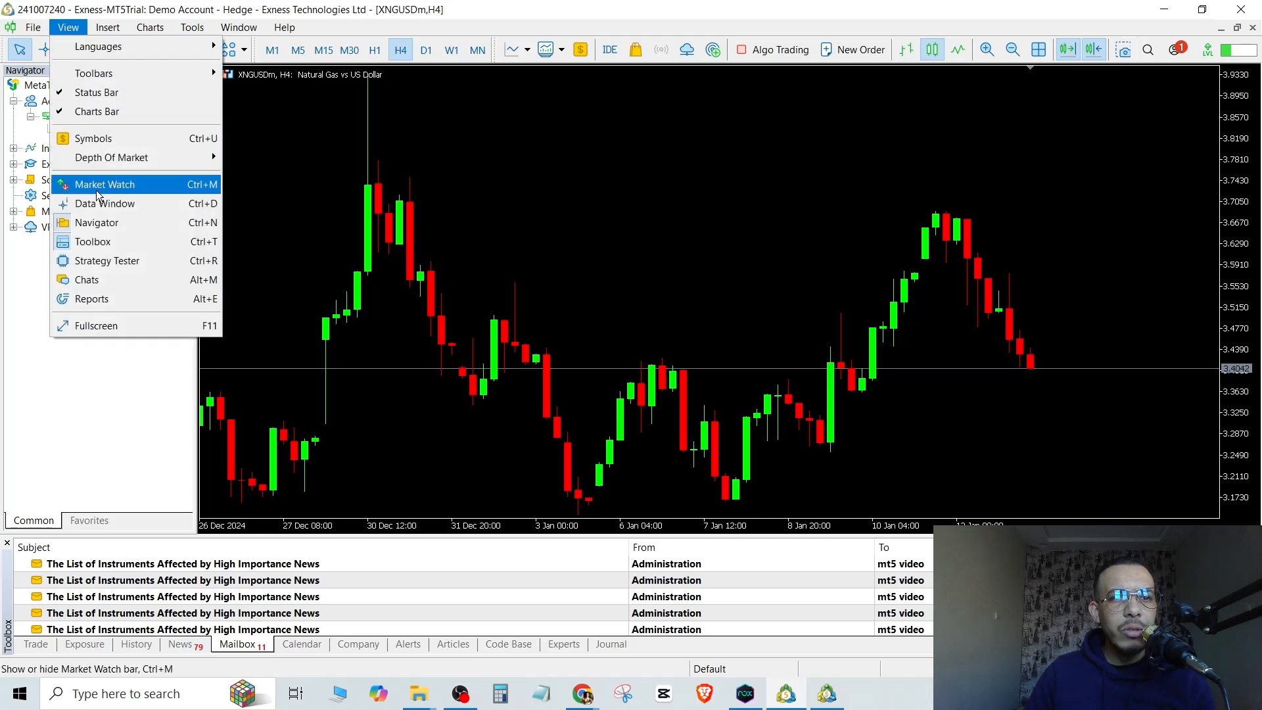
{"action": "left_click", "coordinate": [103, 184]}
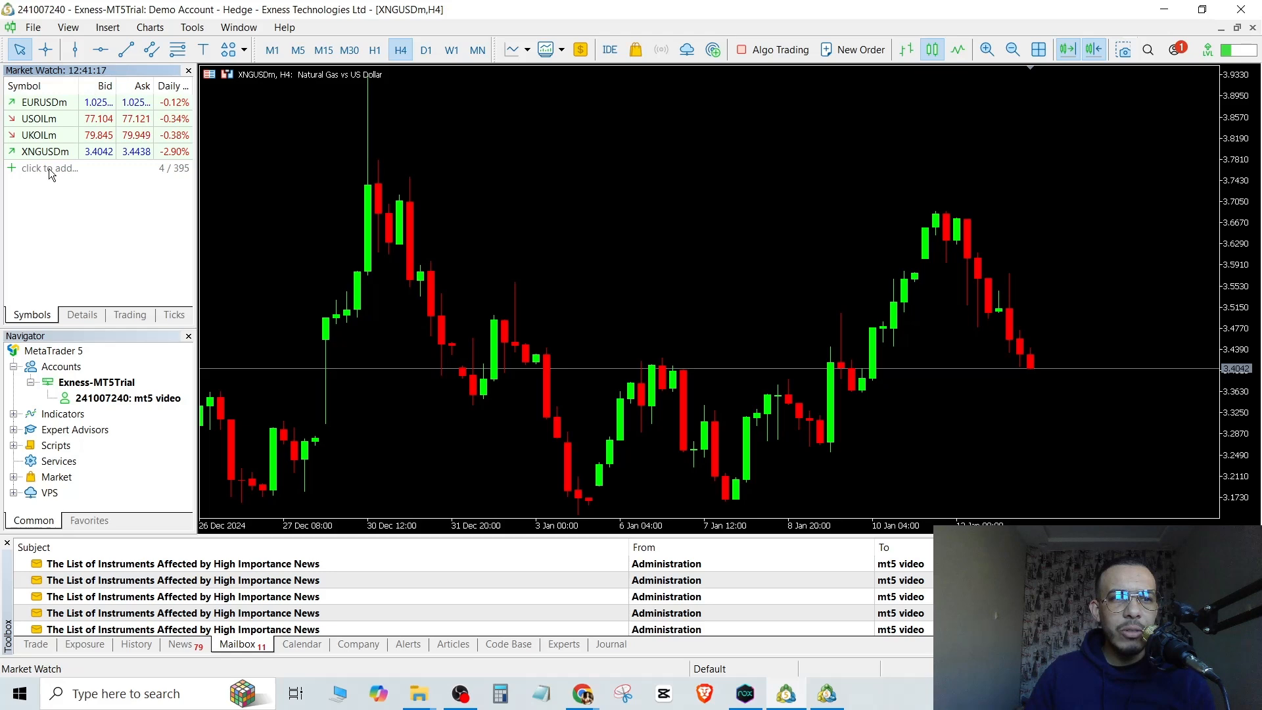
{"action": "left_click", "coordinate": [50, 168]}
{"action": "type", "text": "GBPUSD"}
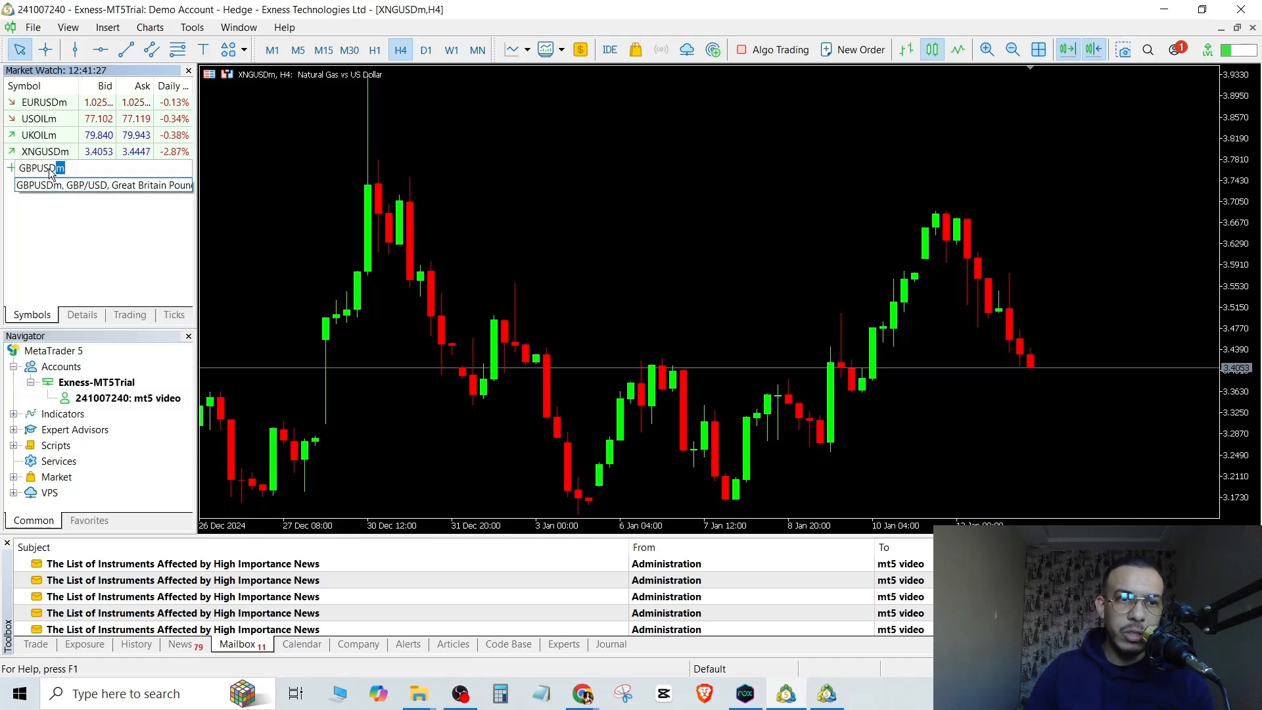
{"action": "left_click", "coordinate": [39, 168]}
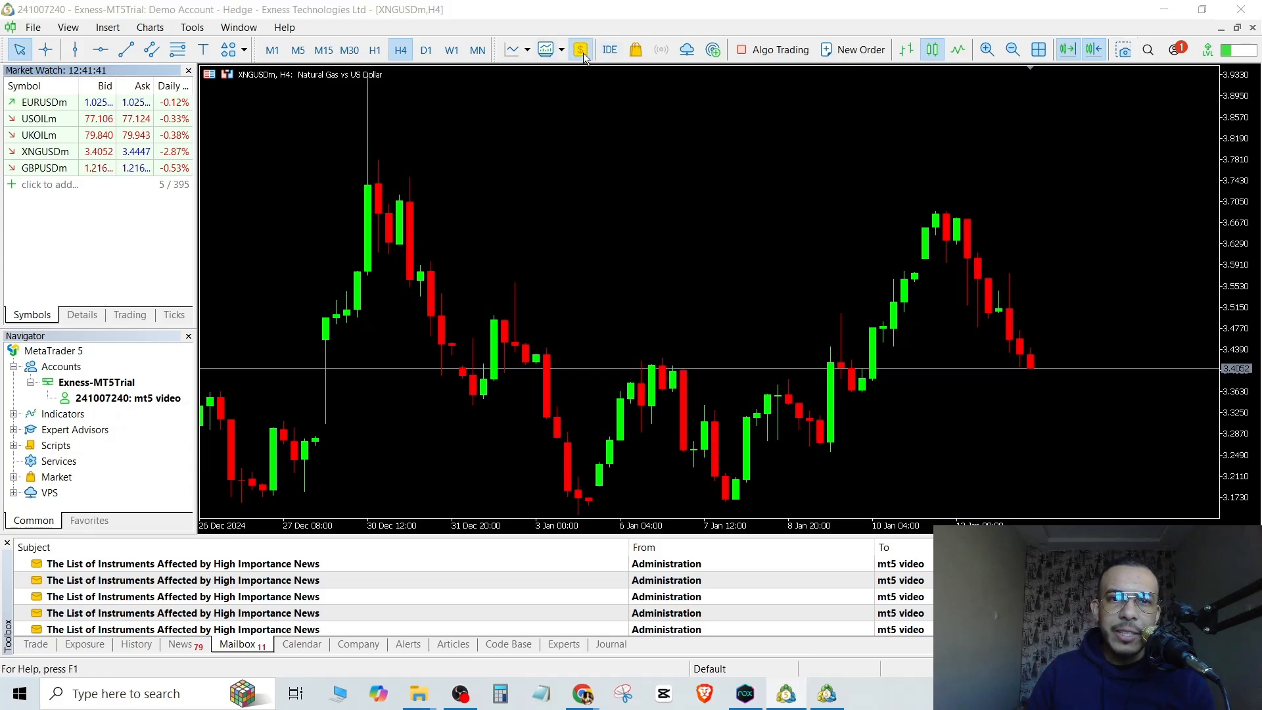
Step: Find CHFSGDm in the Symbols catalogue's forex group and show it in Market Watch
{"action": "left_click", "coordinate": [580, 50]}
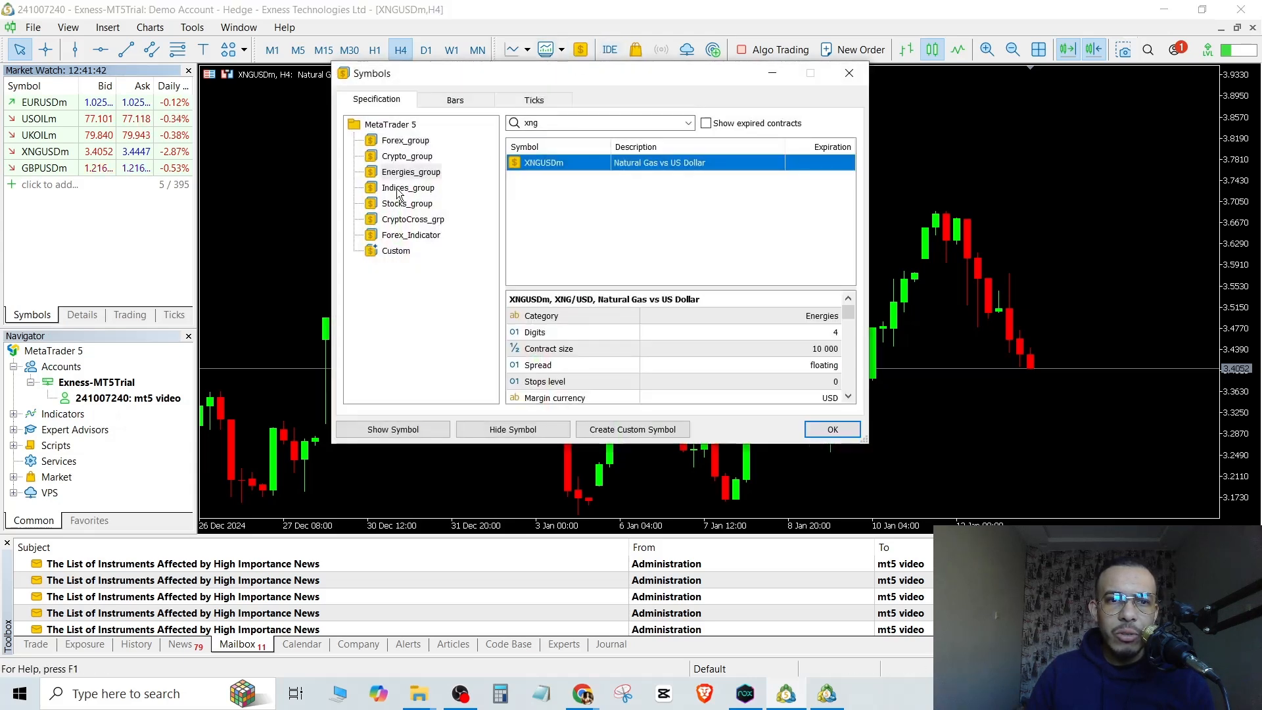
{"action": "left_click", "coordinate": [405, 140]}
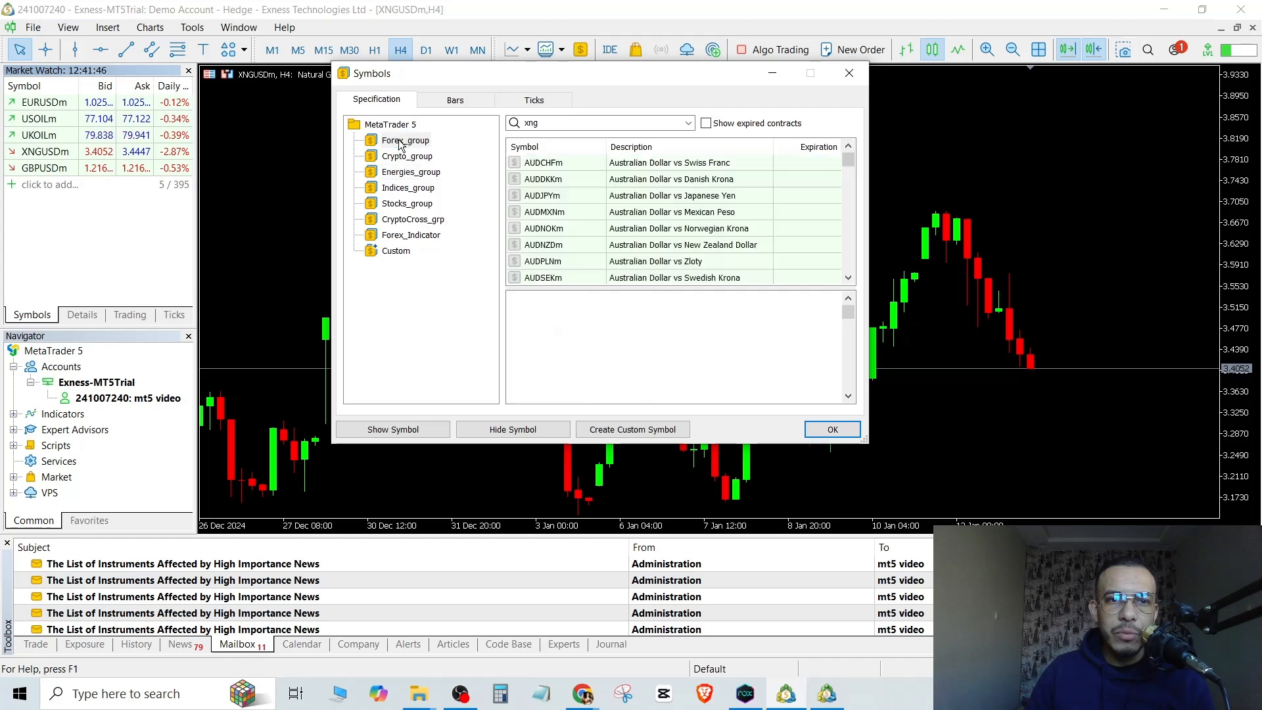
{"action": "left_click", "coordinate": [406, 139]}
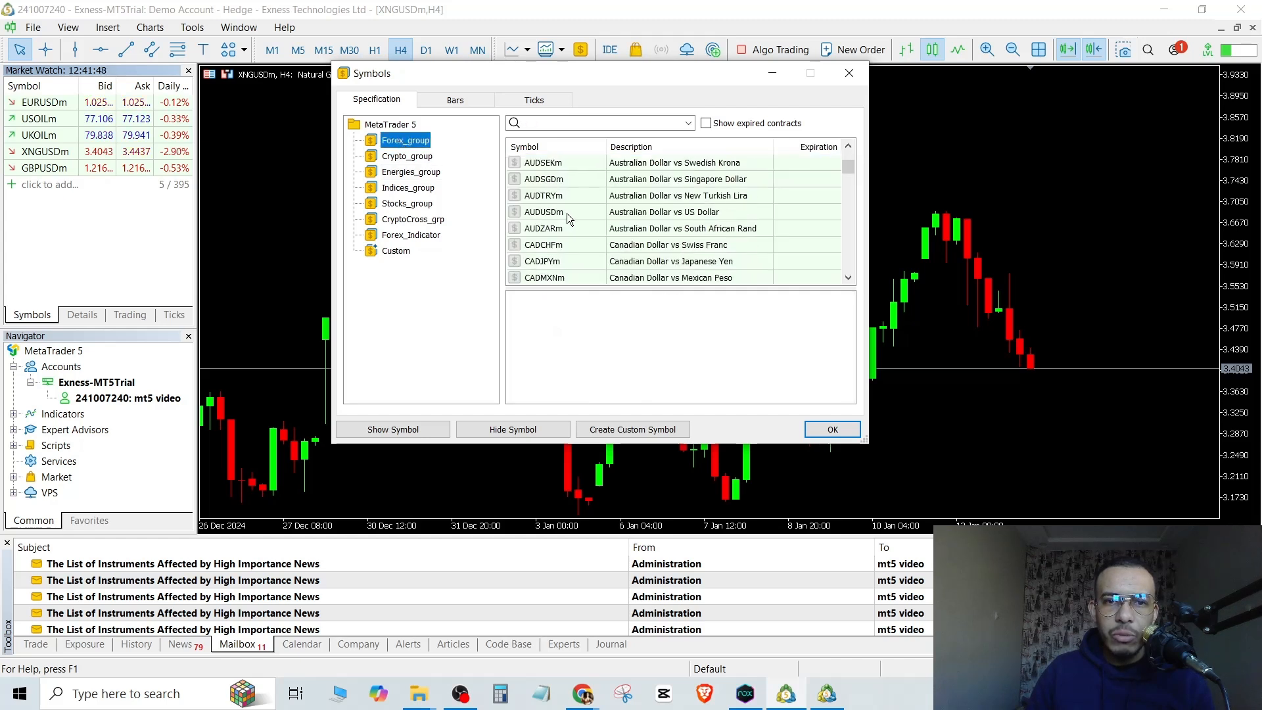
{"action": "scroll", "scroll_direction": "down", "scroll_amount": 3}
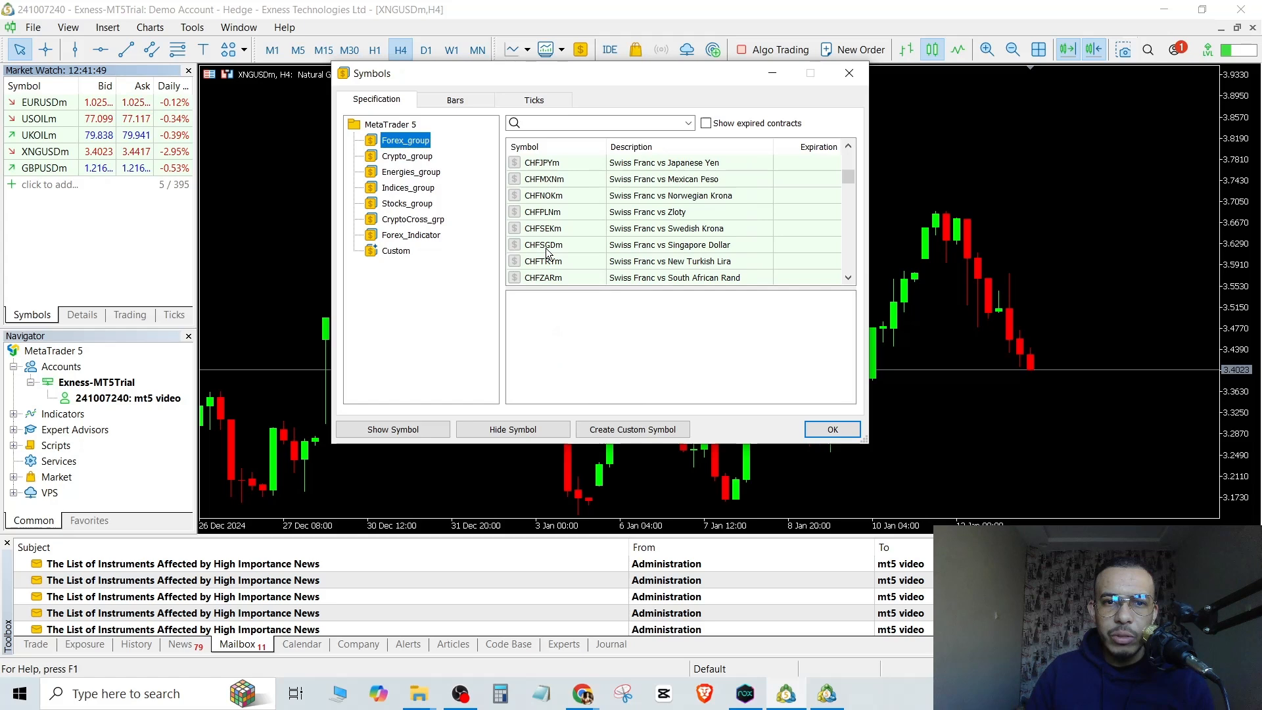
{"action": "mouse_move", "coordinate": [706, 251]}
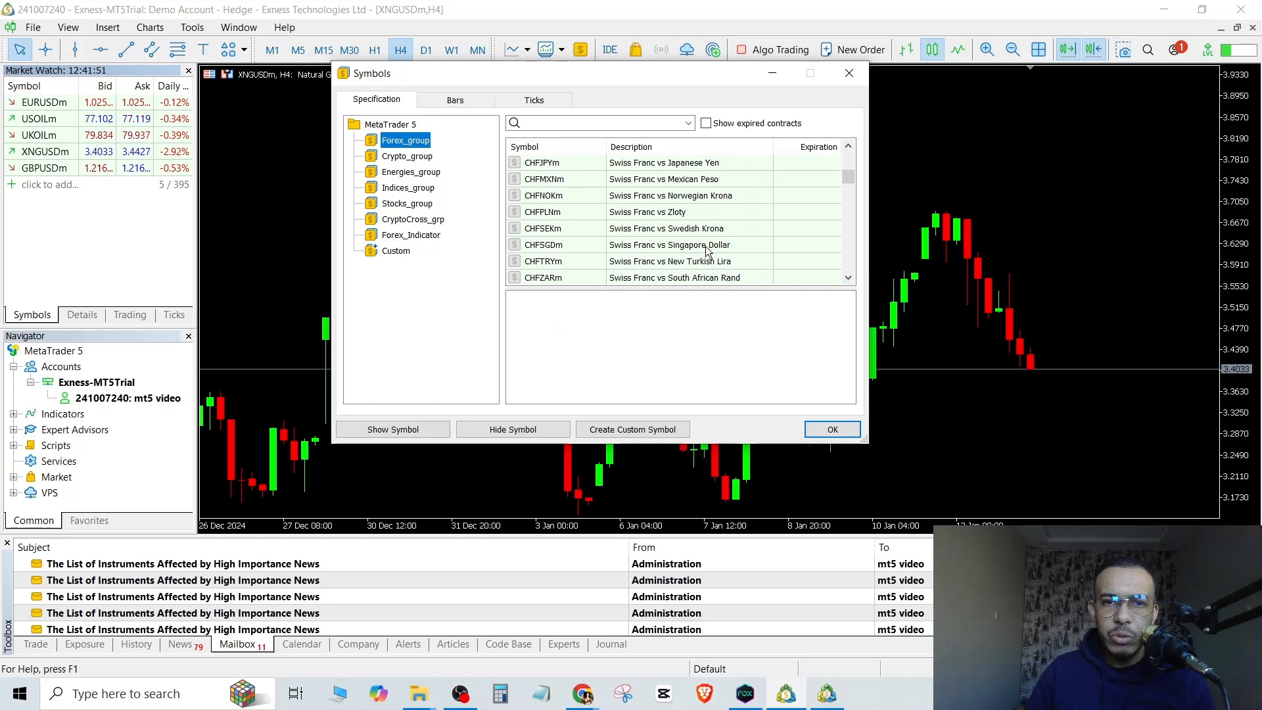
{"action": "left_click", "coordinate": [668, 244]}
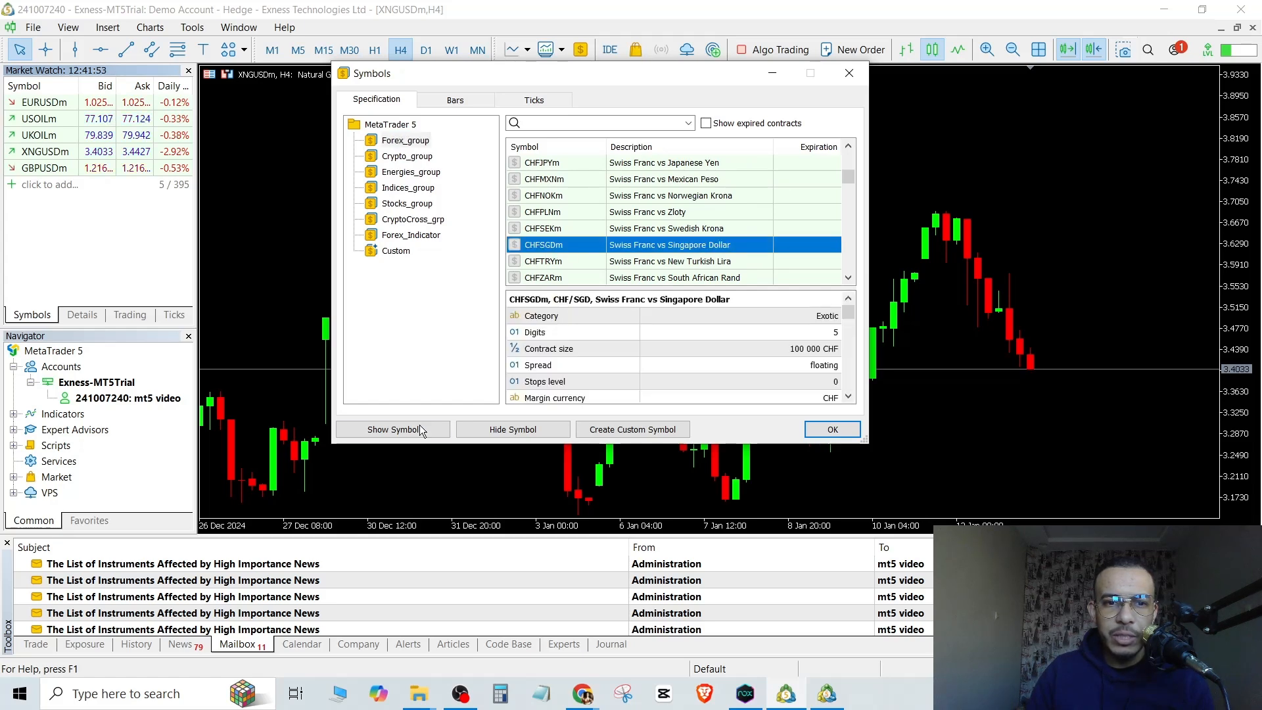
{"action": "left_click", "coordinate": [831, 429]}
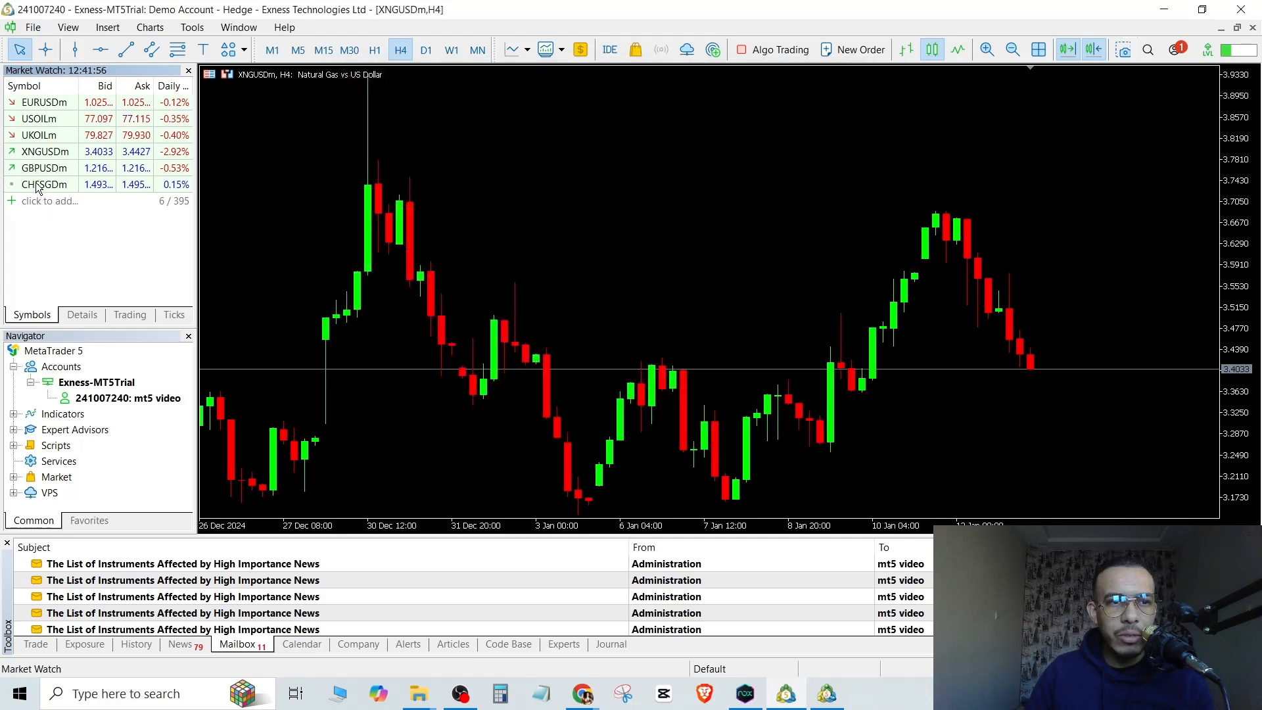
Step: Open the CHFSGDm chart from Market Watch and set it to the W1 weekly timeframe
{"action": "left_click", "coordinate": [44, 184]}
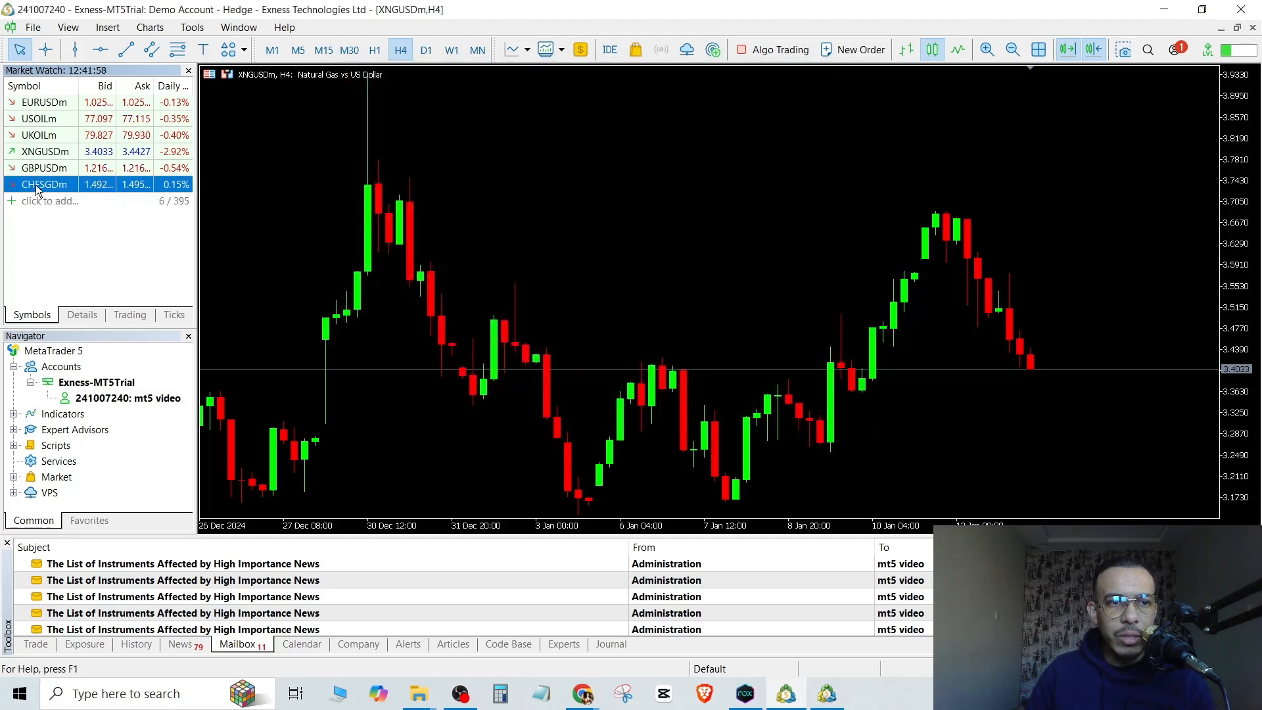
{"action": "double_click", "coordinate": [44, 183]}
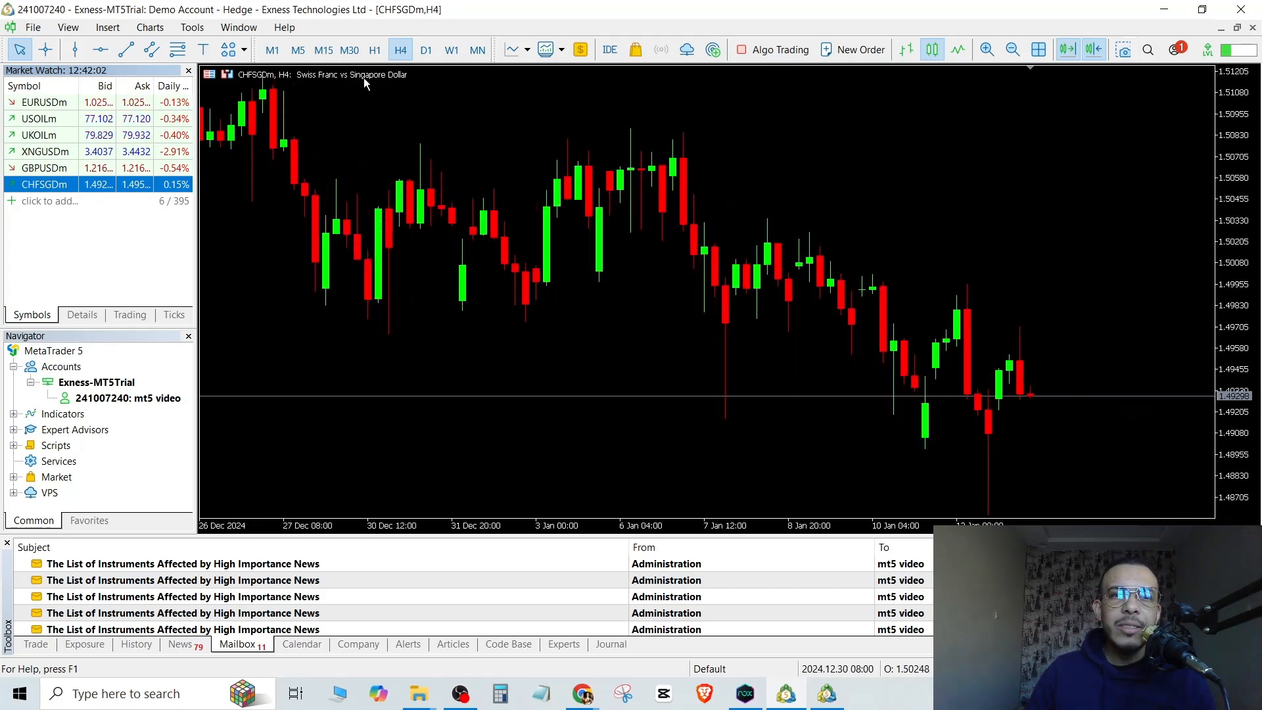
{"action": "left_click", "coordinate": [451, 50]}
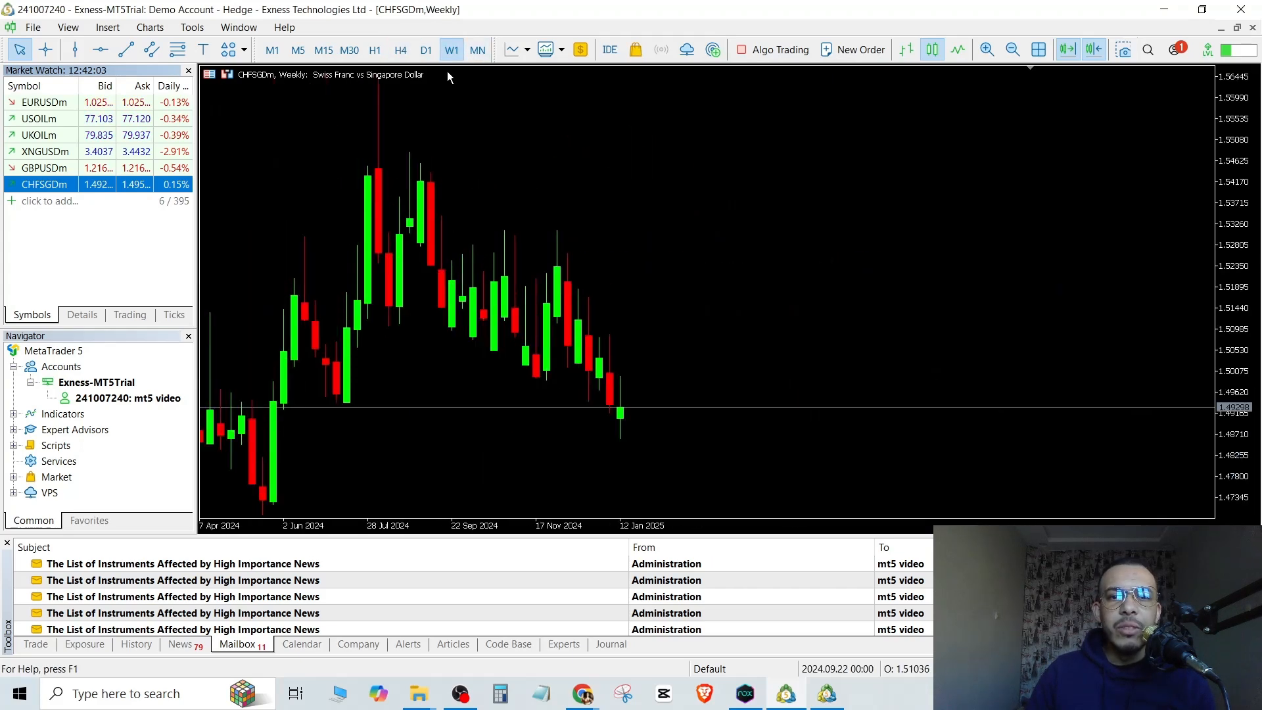